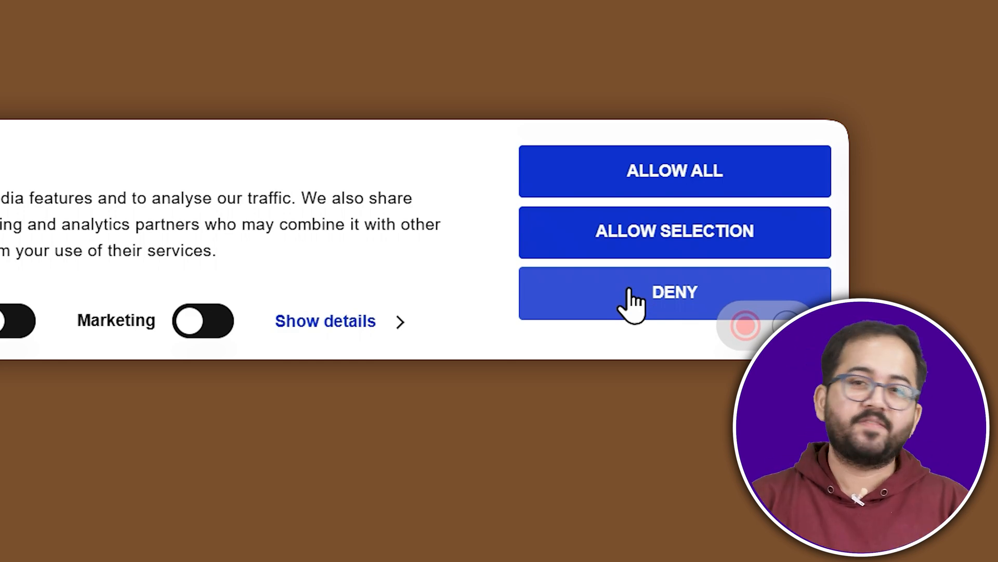
Step: Start a free Cookiebot account from the Free plan on the Pricing and Plans page
click(674, 292)
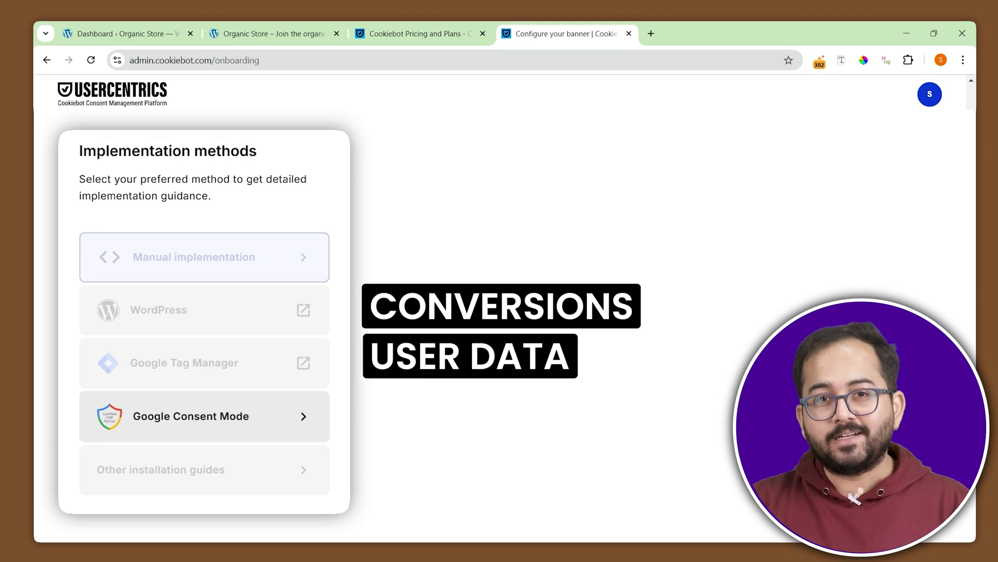
click(204, 416)
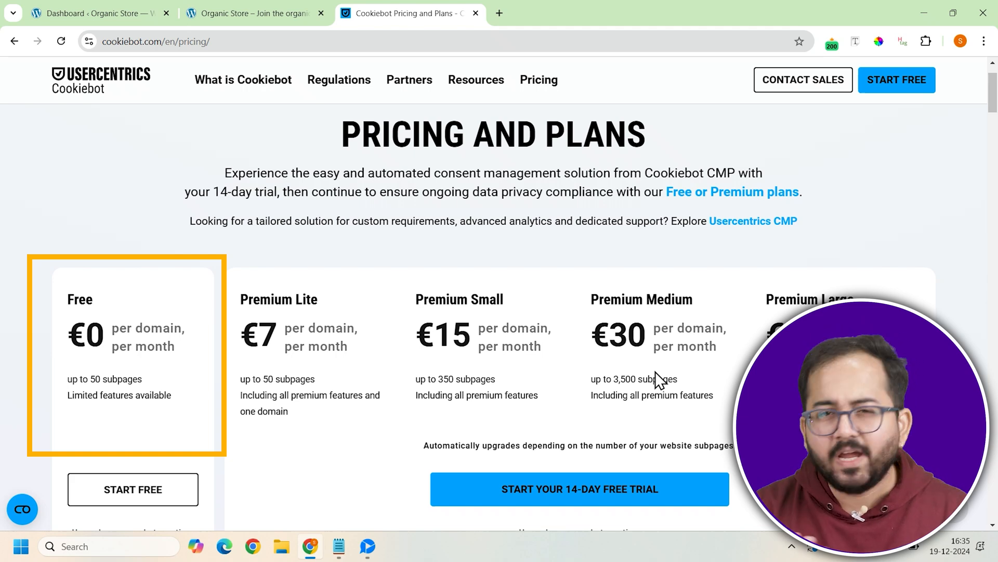
scroll(down, 3)
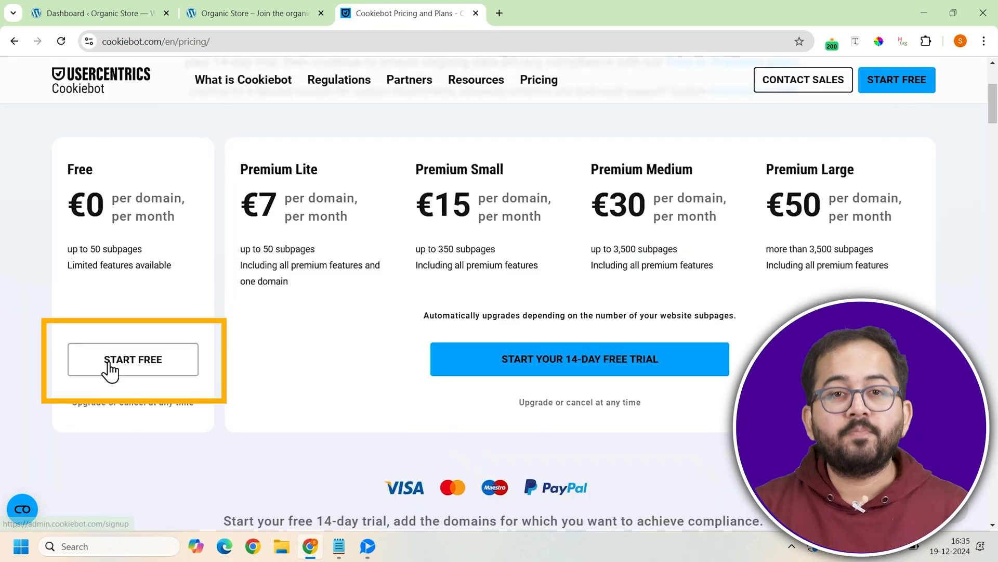
click(132, 359)
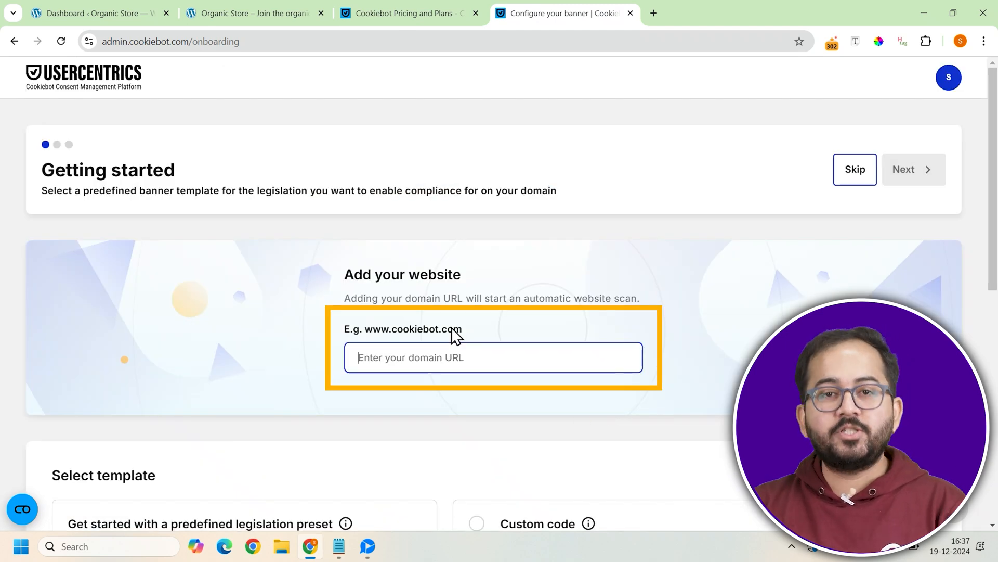
text(https://wordpress-673878-4449160.cloudwaysapps.com/)
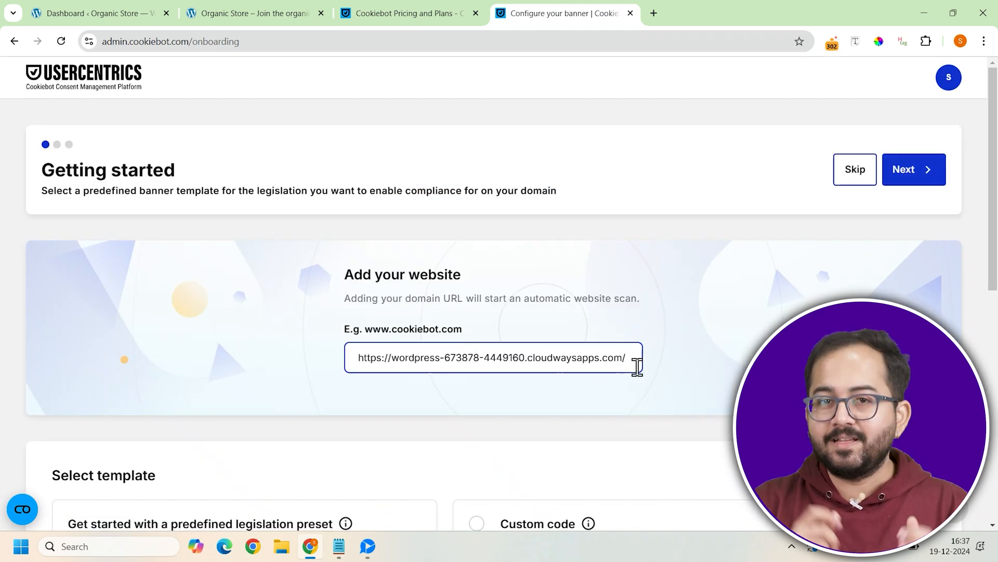
scroll(down, 3)
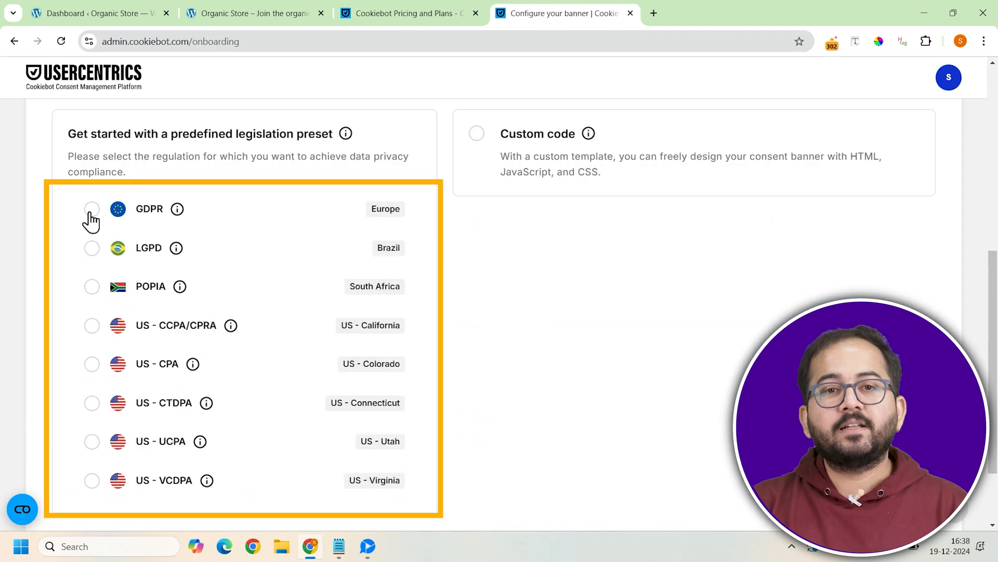
click(92, 209)
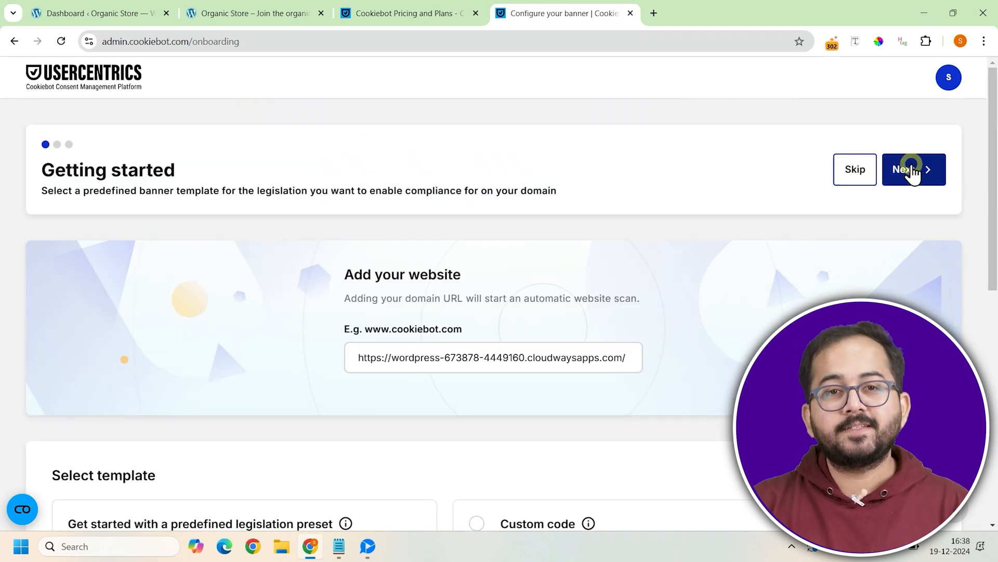
click(914, 170)
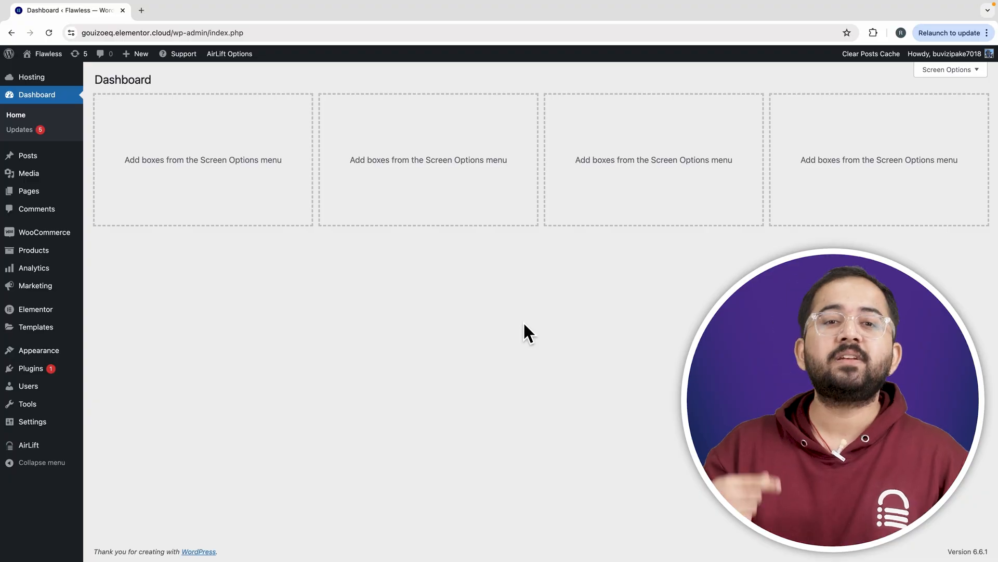
mouse_move(329, 374)
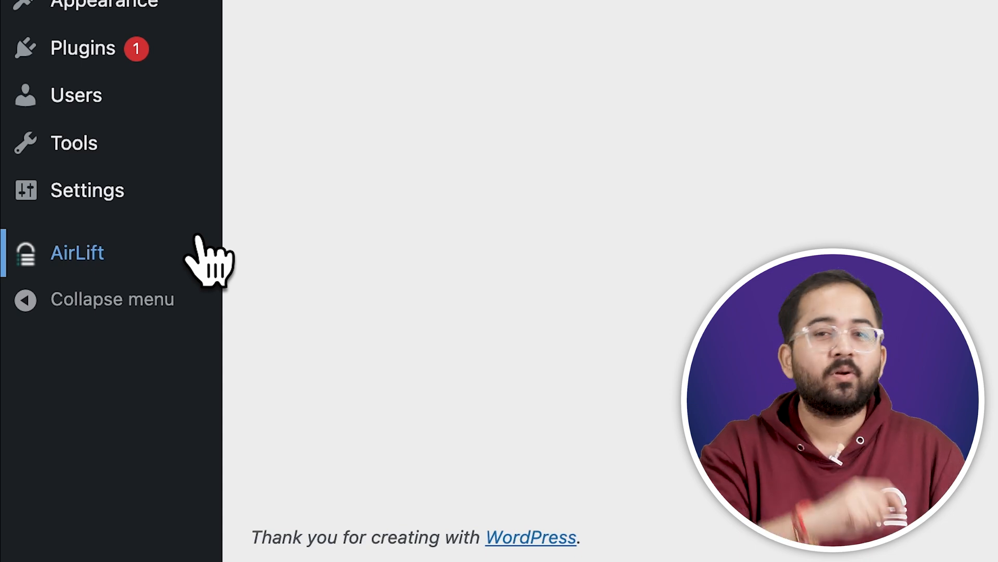
click(75, 252)
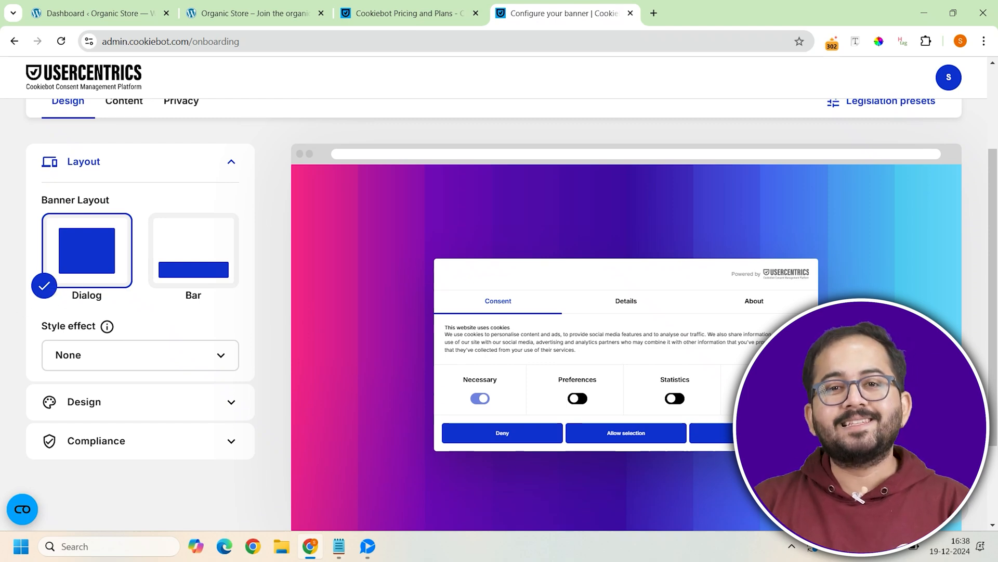
Step: Switch the banner to the Bar layout, preview it at Top, then settle on Bottom position
click(194, 251)
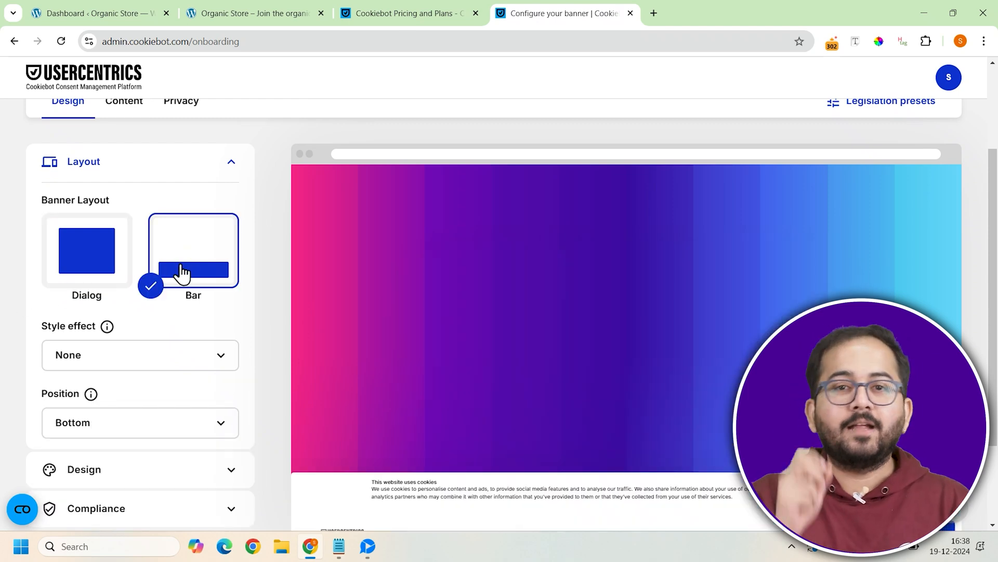
scroll(down, 3)
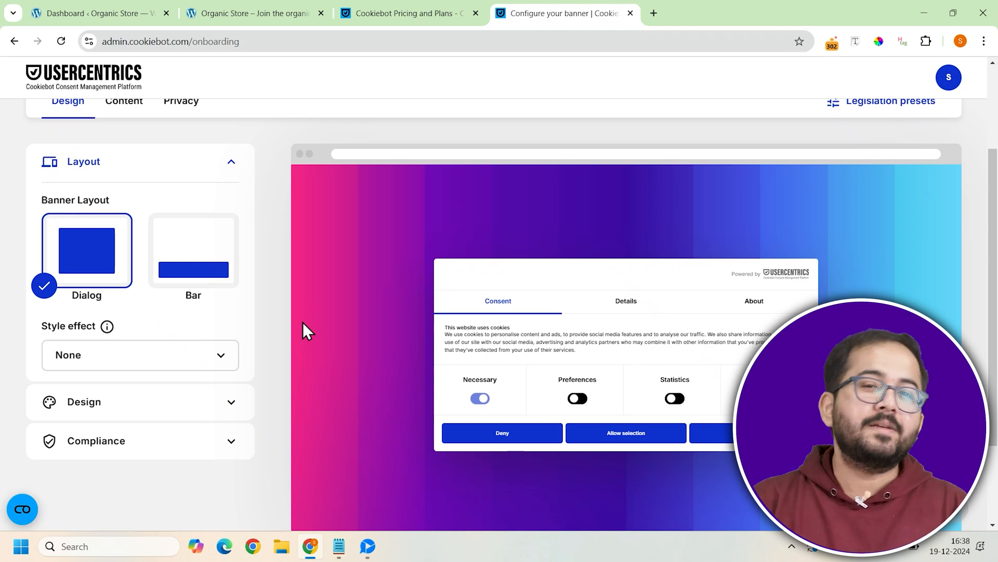
click(193, 261)
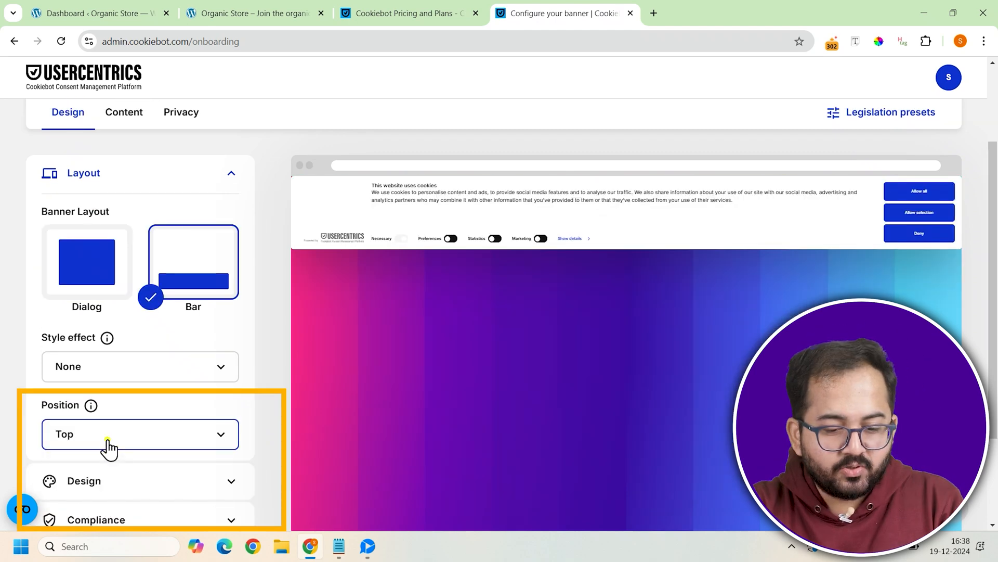
click(141, 433)
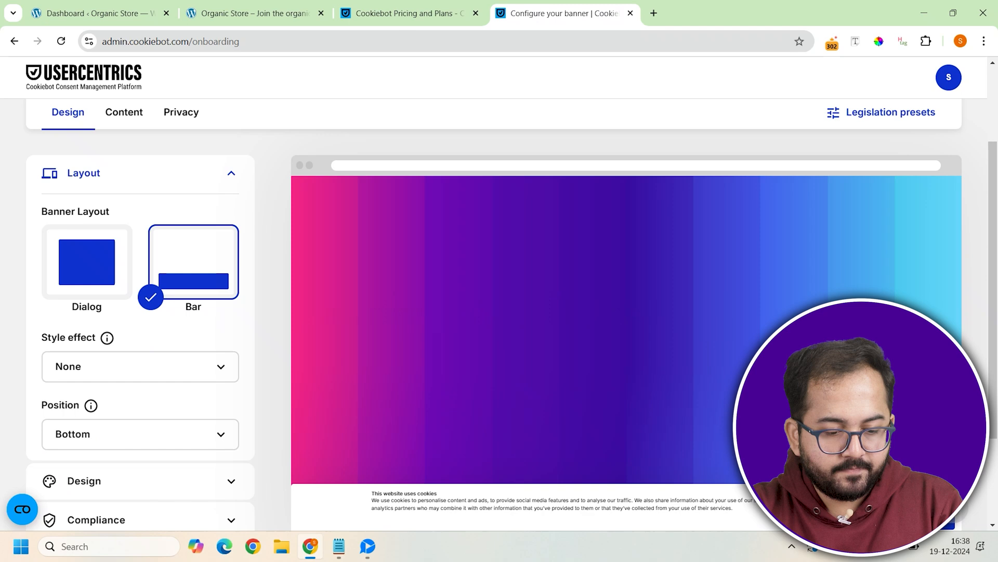
scroll(down, 3)
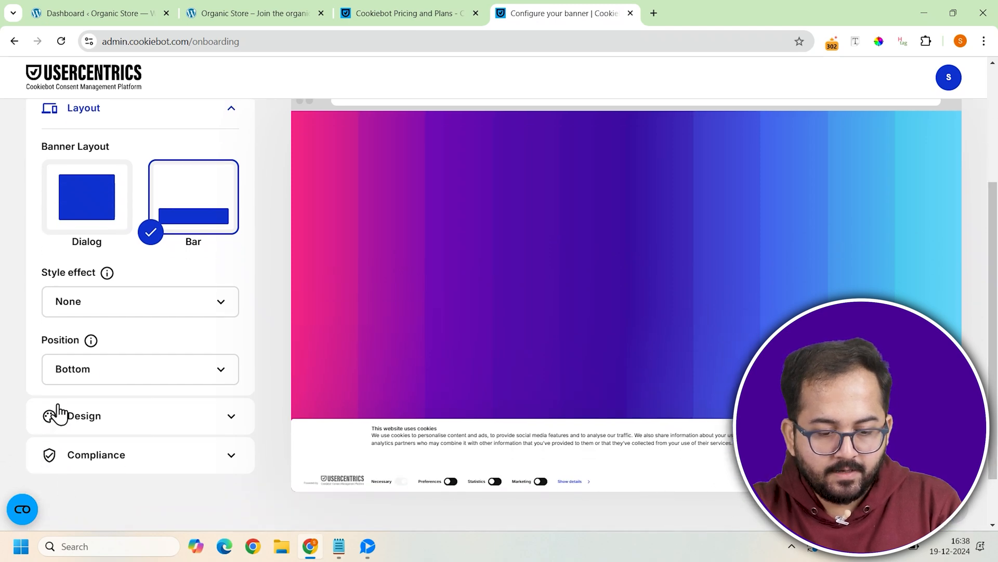
Step: In Design keep Theme Light and Solid buttons, trying then removing 'Display logo on banner'
click(84, 415)
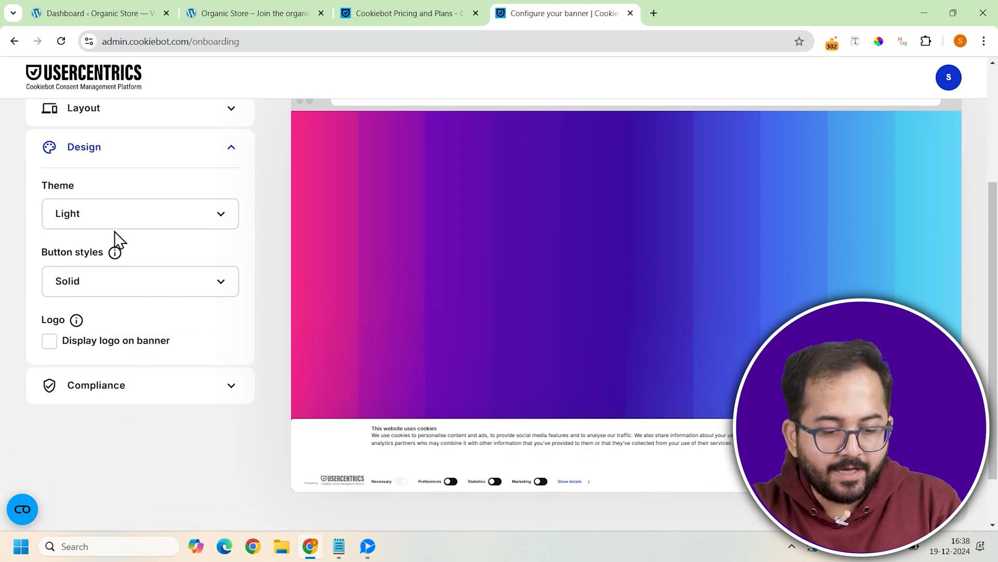
click(139, 214)
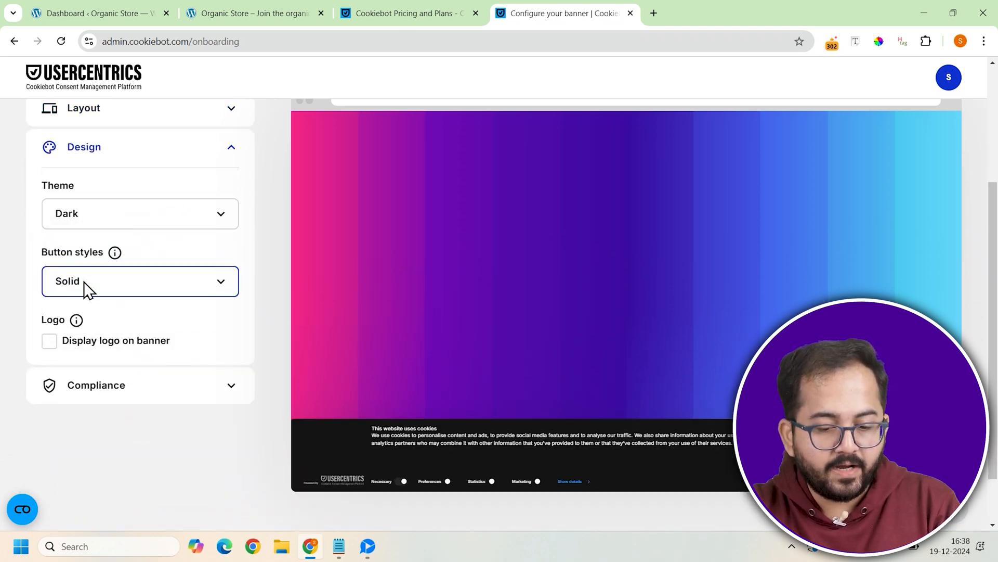
click(141, 213)
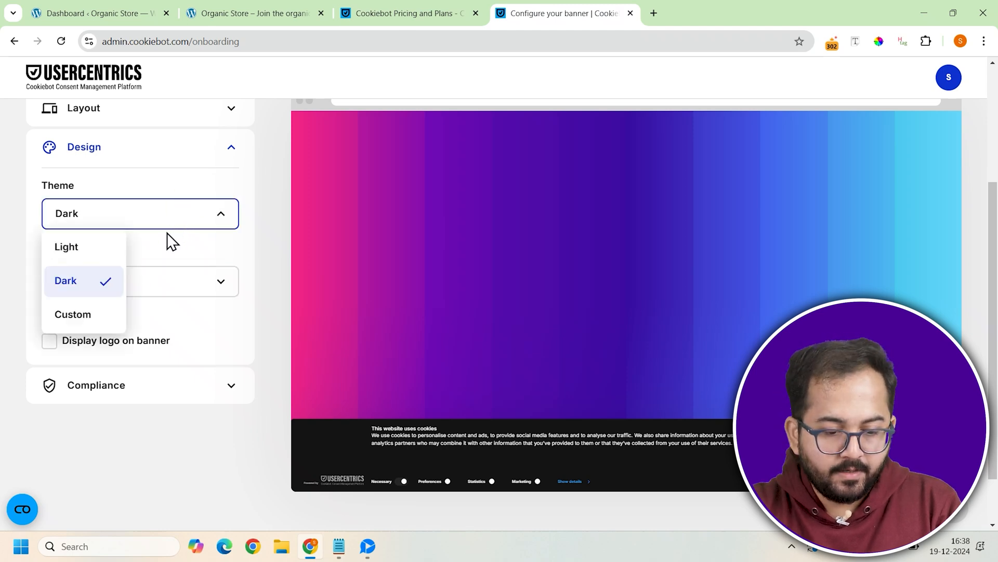
click(66, 247)
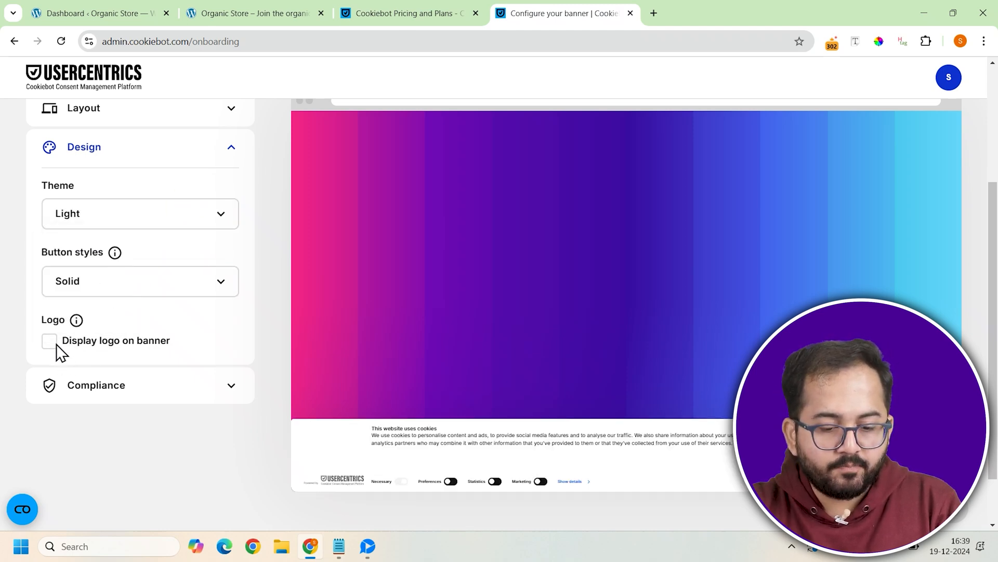
click(49, 341)
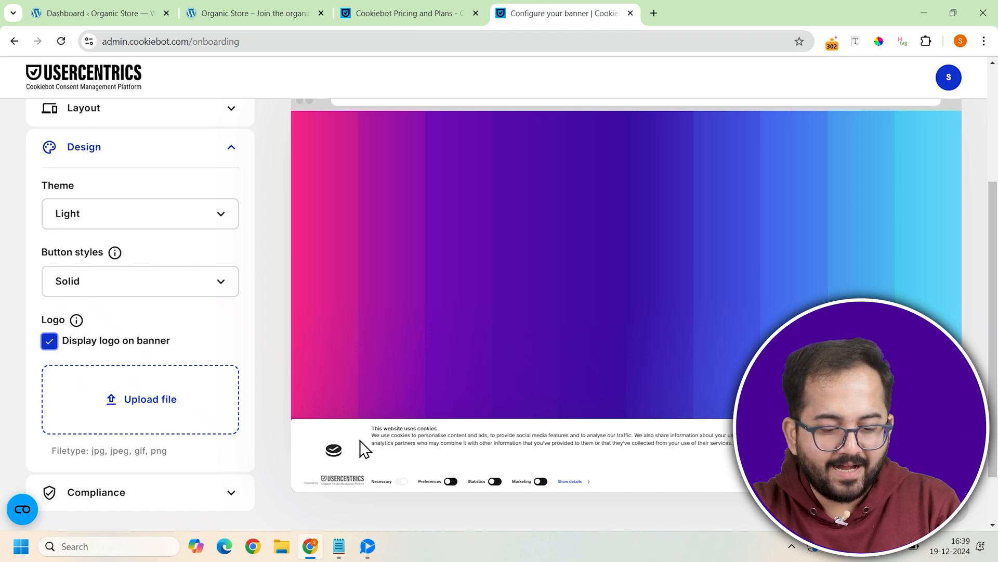
mouse_move(331, 465)
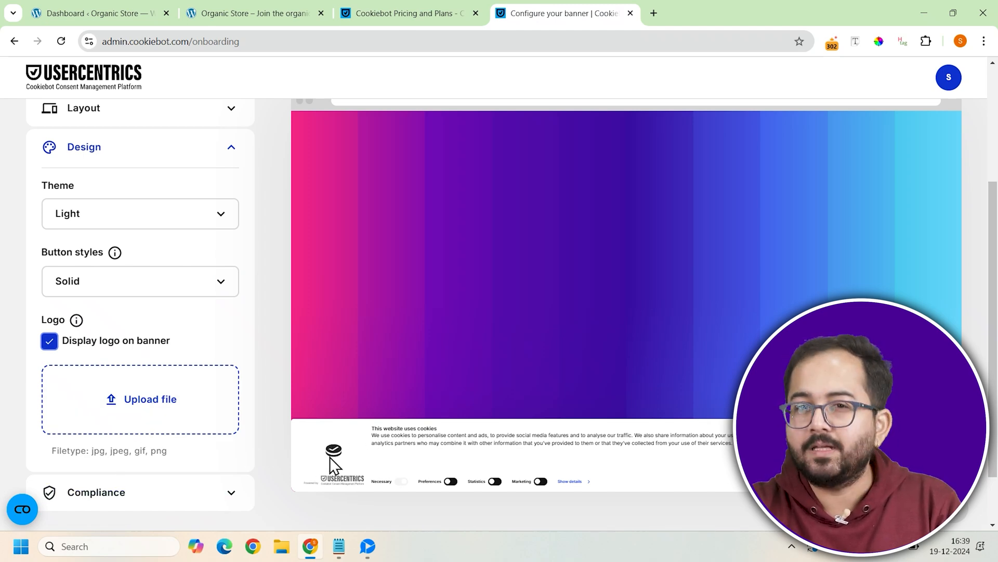
click(49, 341)
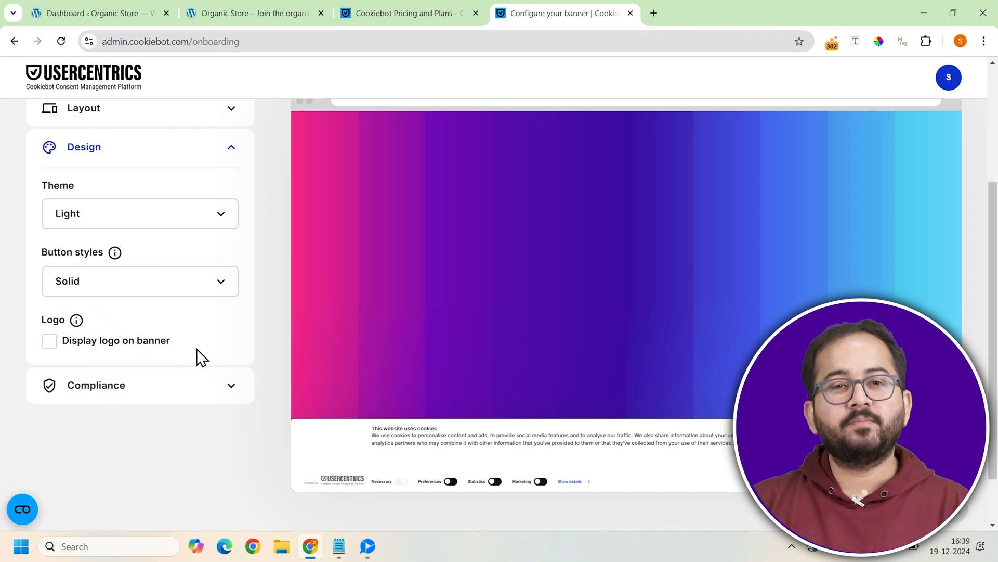
click(96, 385)
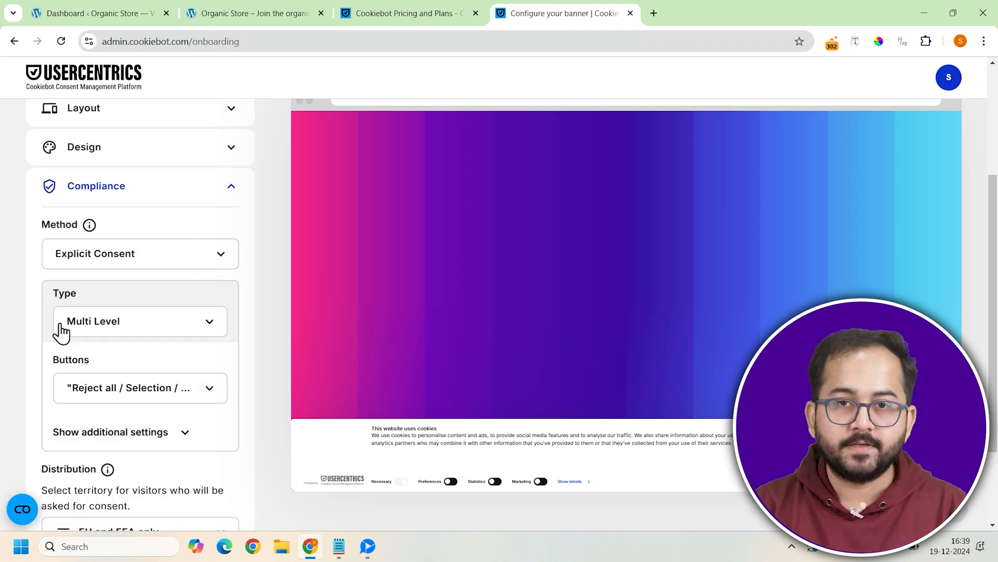
Step: Keep Explicit Consent and Multi Level, and set Distribution to All visitors
click(141, 322)
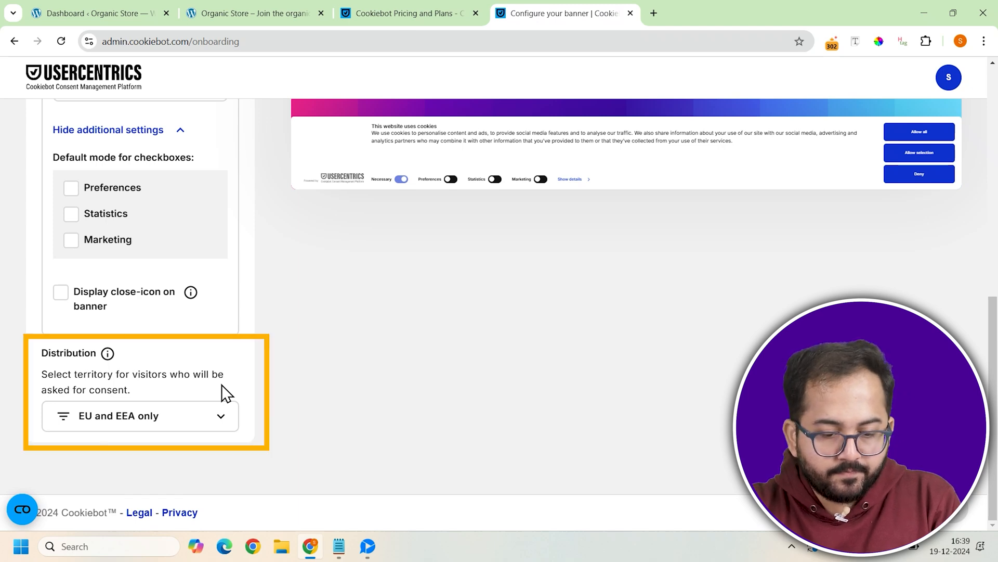
mouse_move(199, 424)
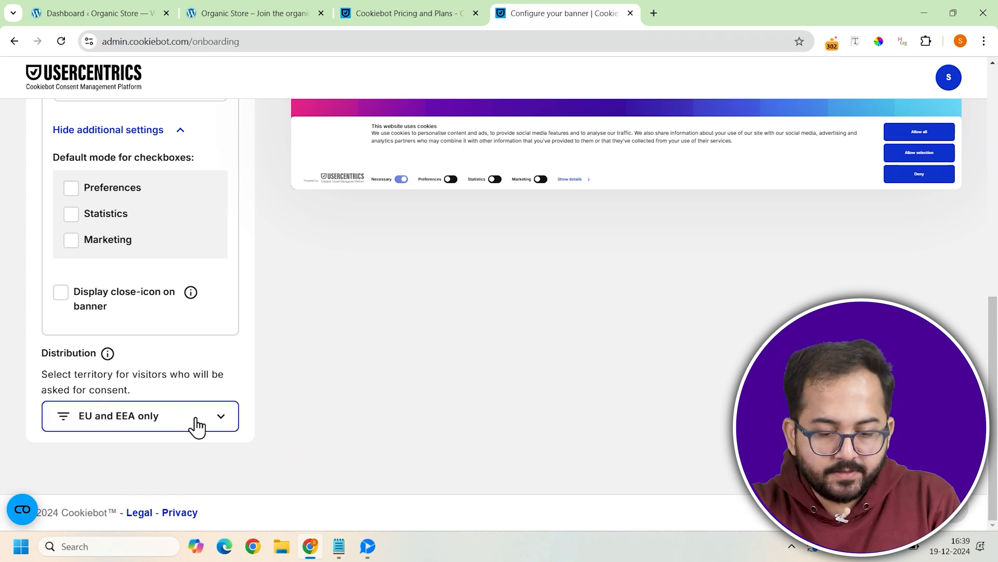
click(141, 416)
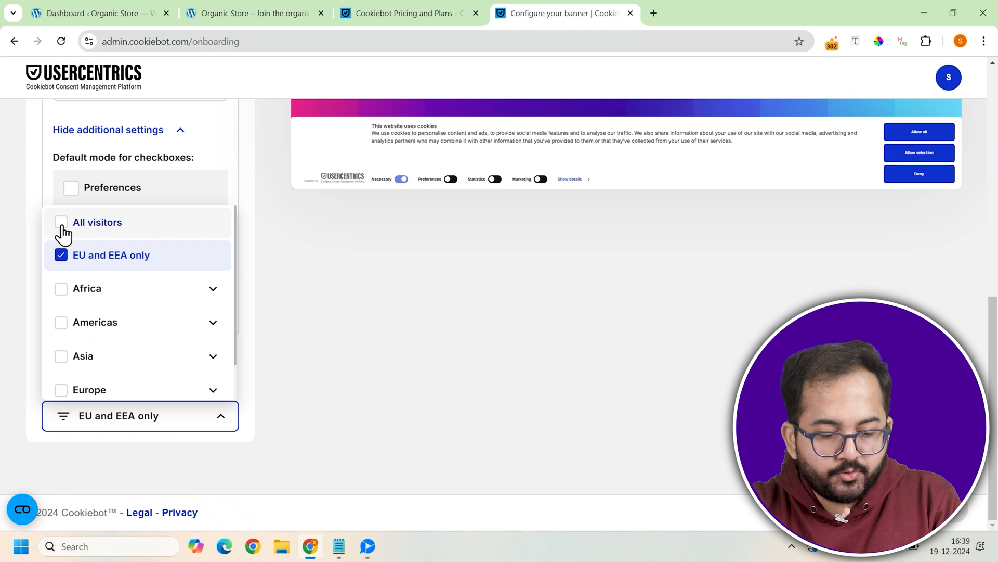
click(60, 223)
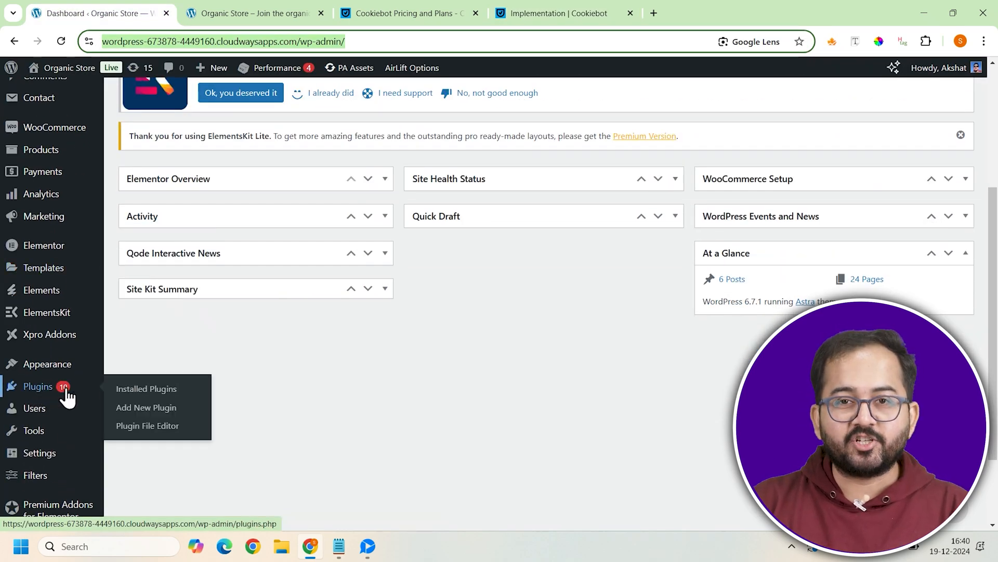
Step: Install and activate the Cookiebot CMP plugin found by searching 'cookiebot', then reach its dashboard
click(145, 407)
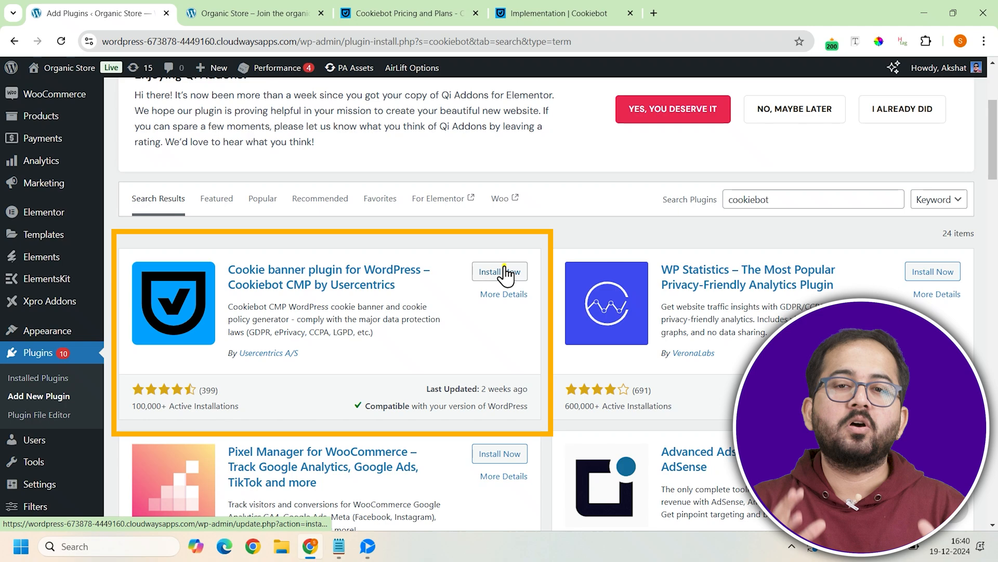
click(499, 272)
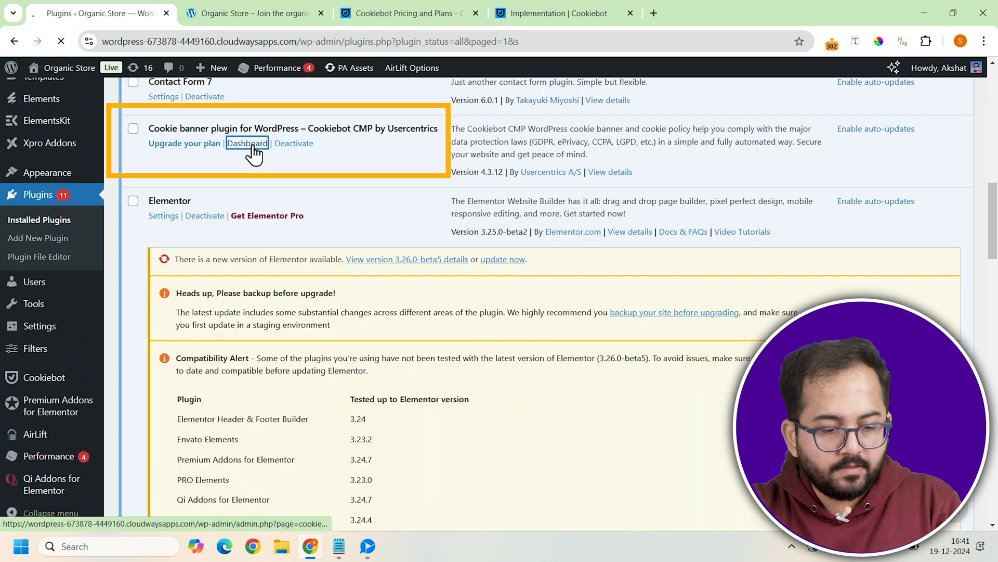
click(248, 142)
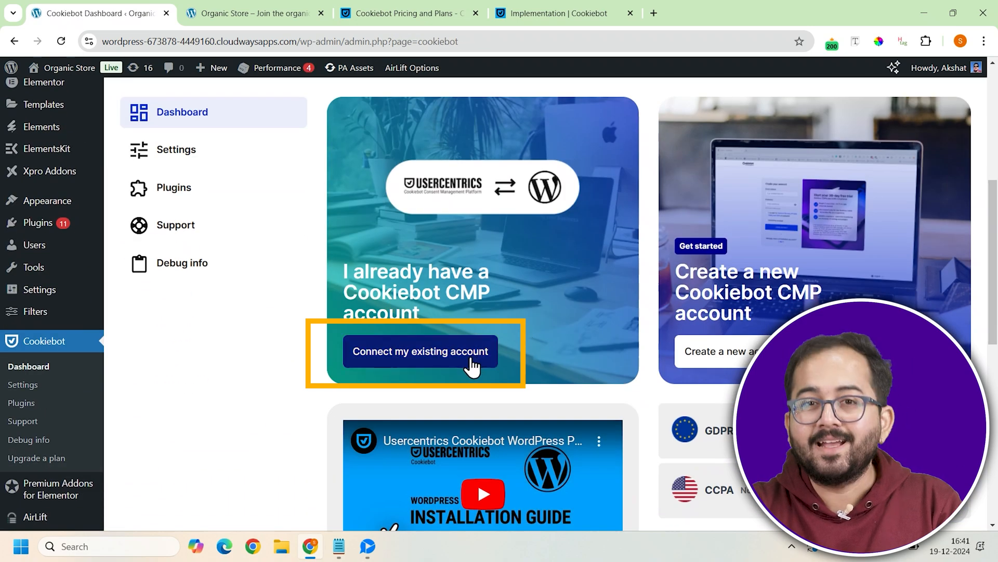
Step: Choose 'Connect my existing account' and focus the Domain Group ID field
click(419, 351)
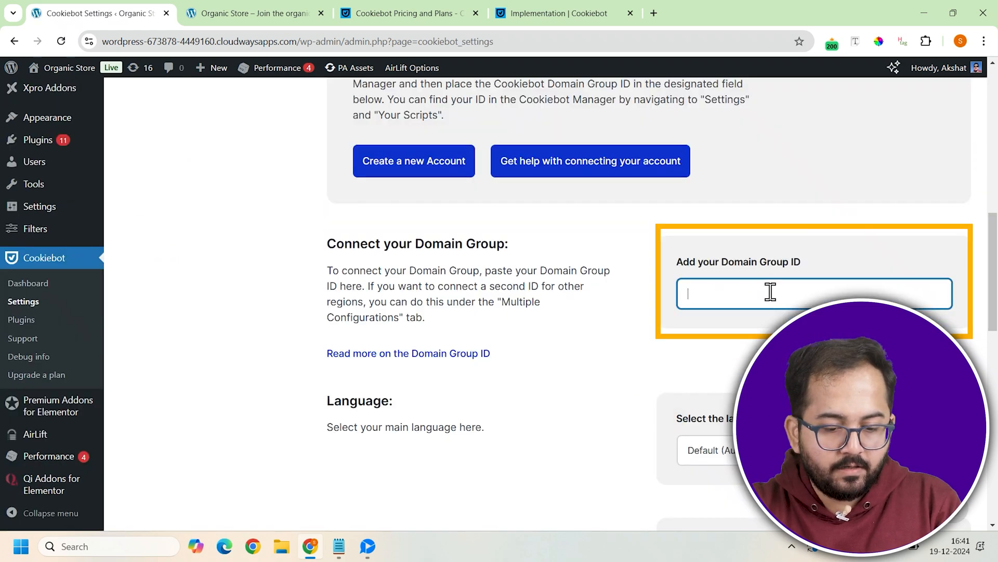
click(563, 13)
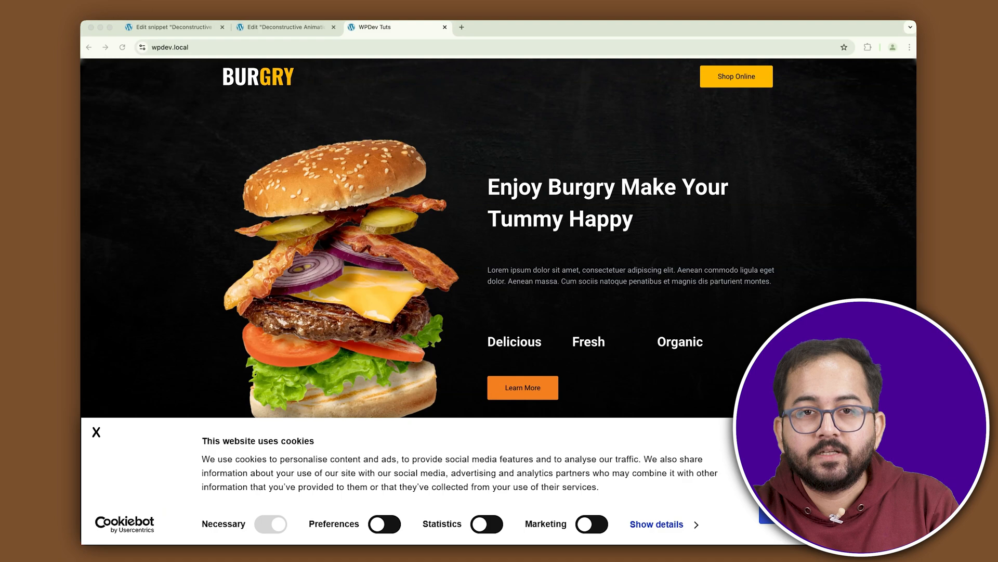
Step: Scroll down the live site to confirm the Cookiebot bar stays along the bottom of every section
scroll(down, 3)
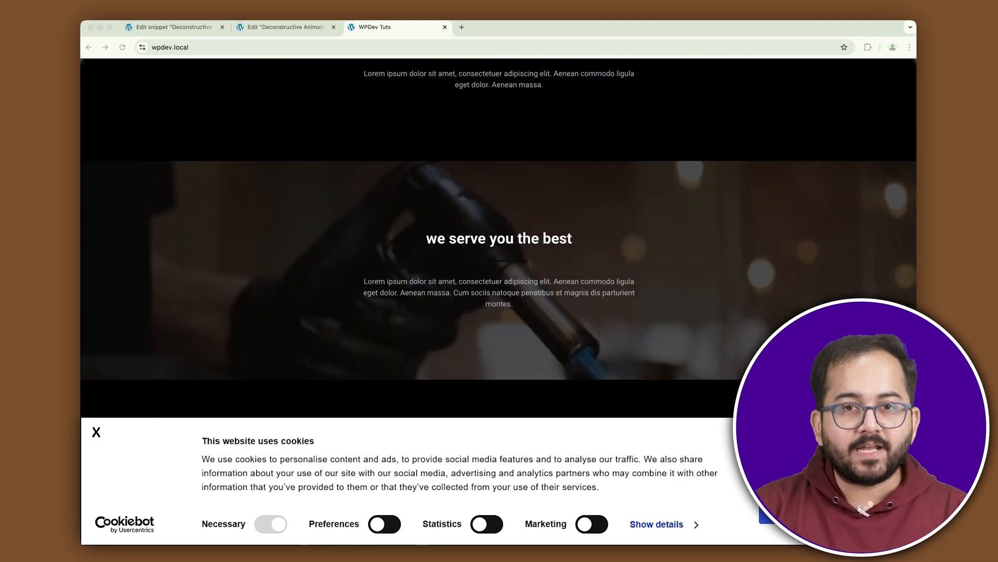
scroll(down, 3)
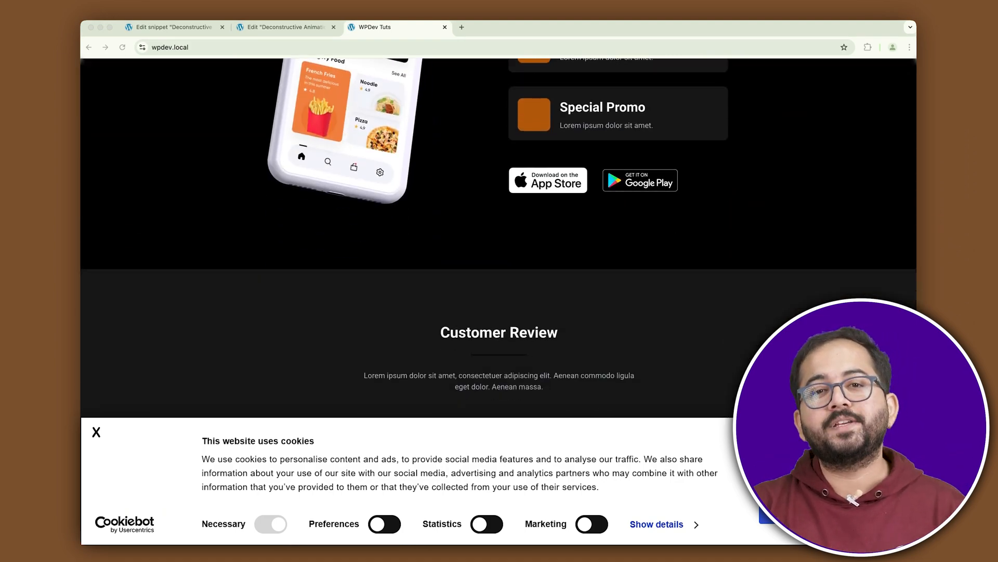
scroll(down, 3)
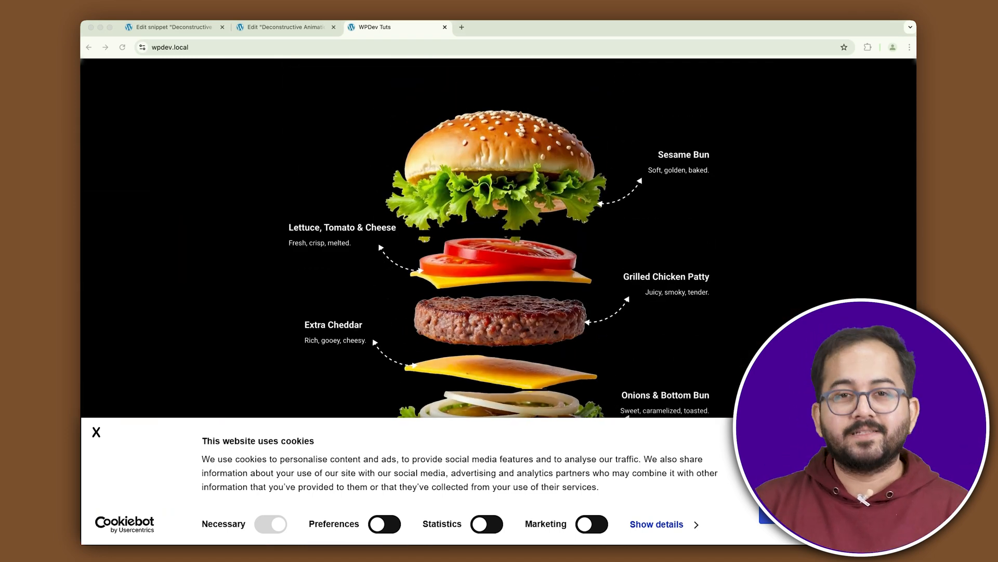
scroll(down, 3)
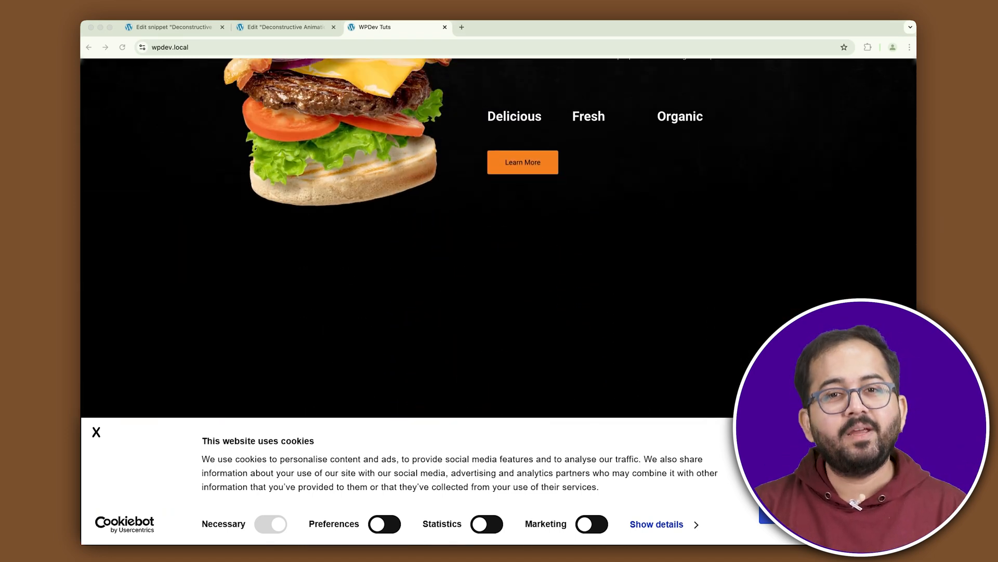